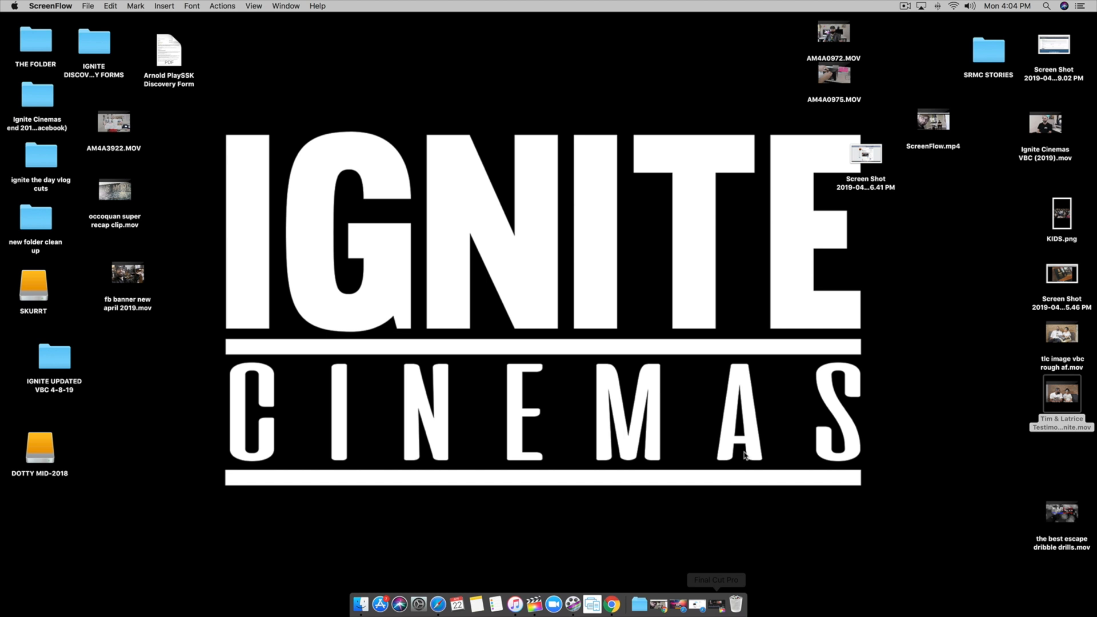
pyautogui.moveTo(704, 589)
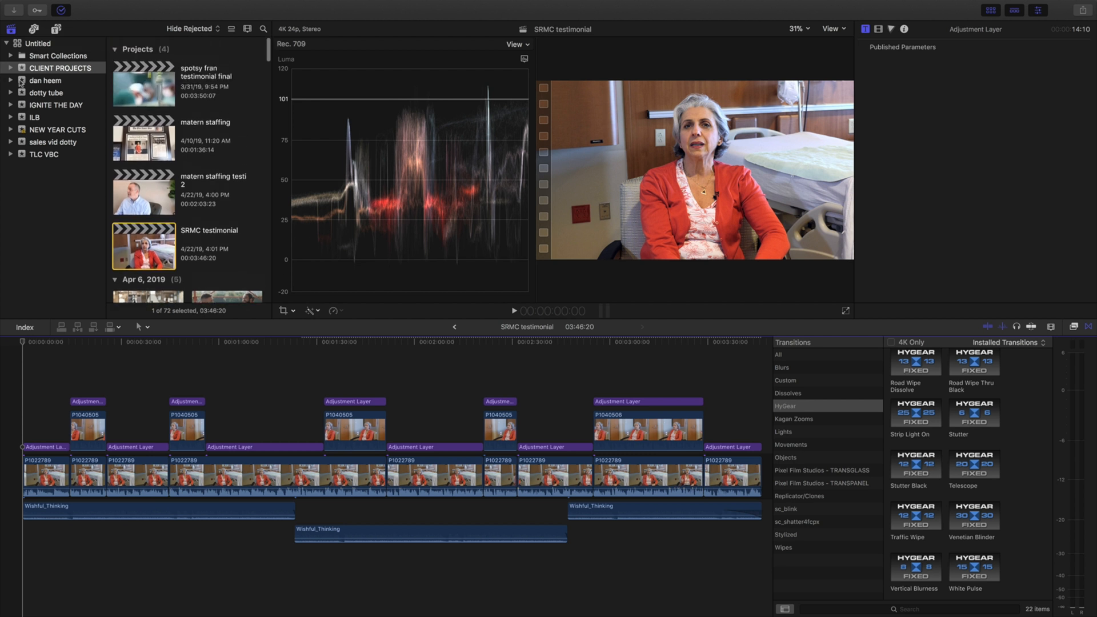
# - Browse the library events and load the matern staffing project from CLIENT PROJECTS
pyautogui.click(45, 93)
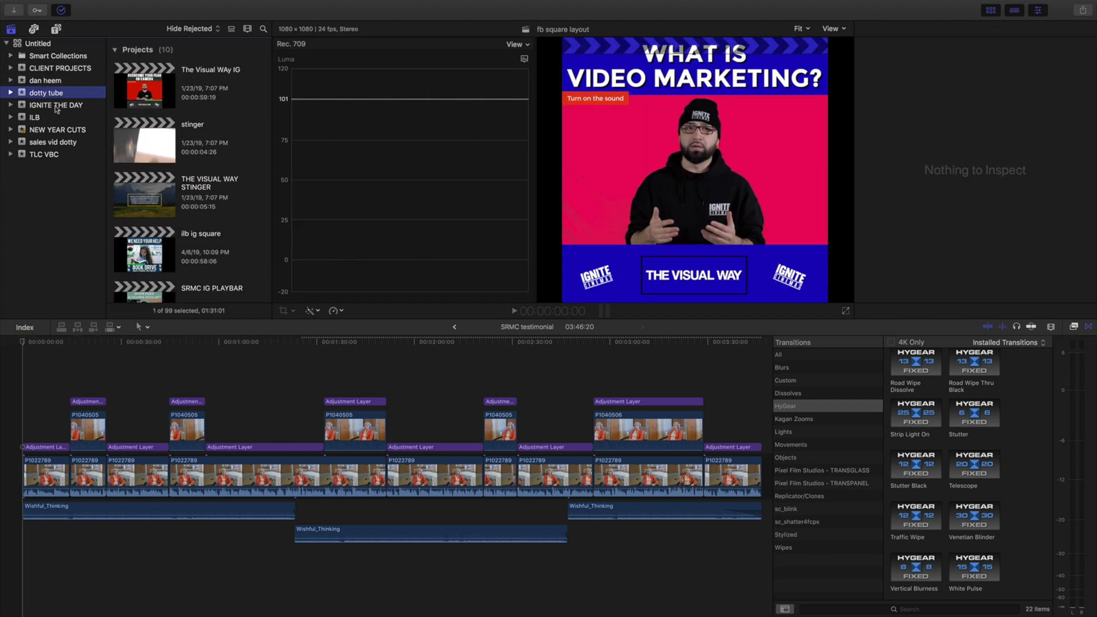
pyautogui.click(55, 104)
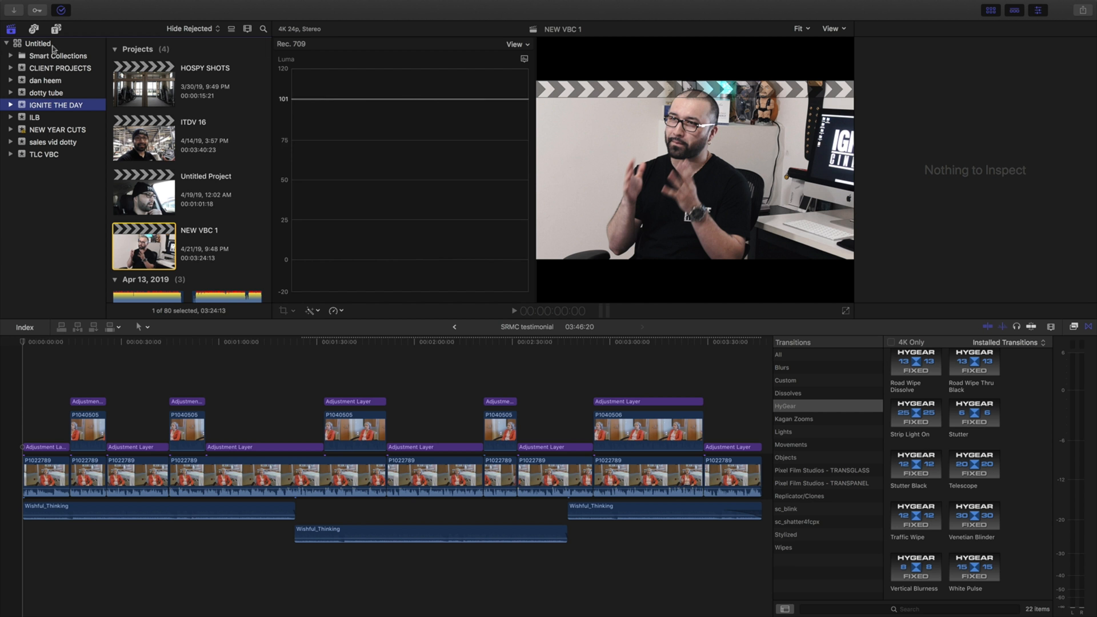
pyautogui.moveTo(51, 50)
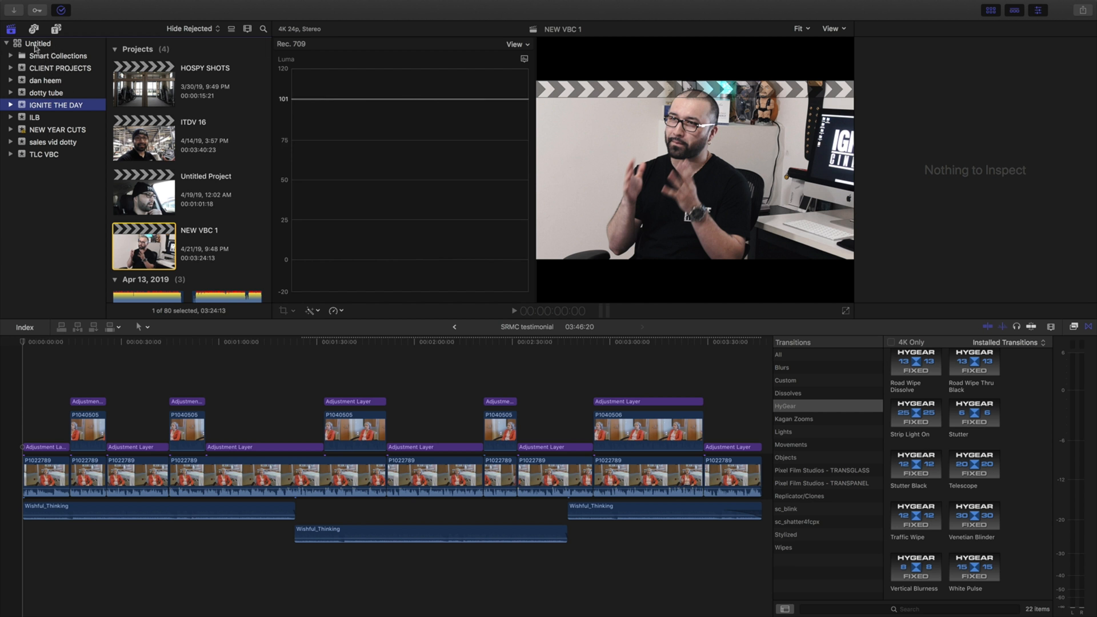
pyautogui.moveTo(44, 93)
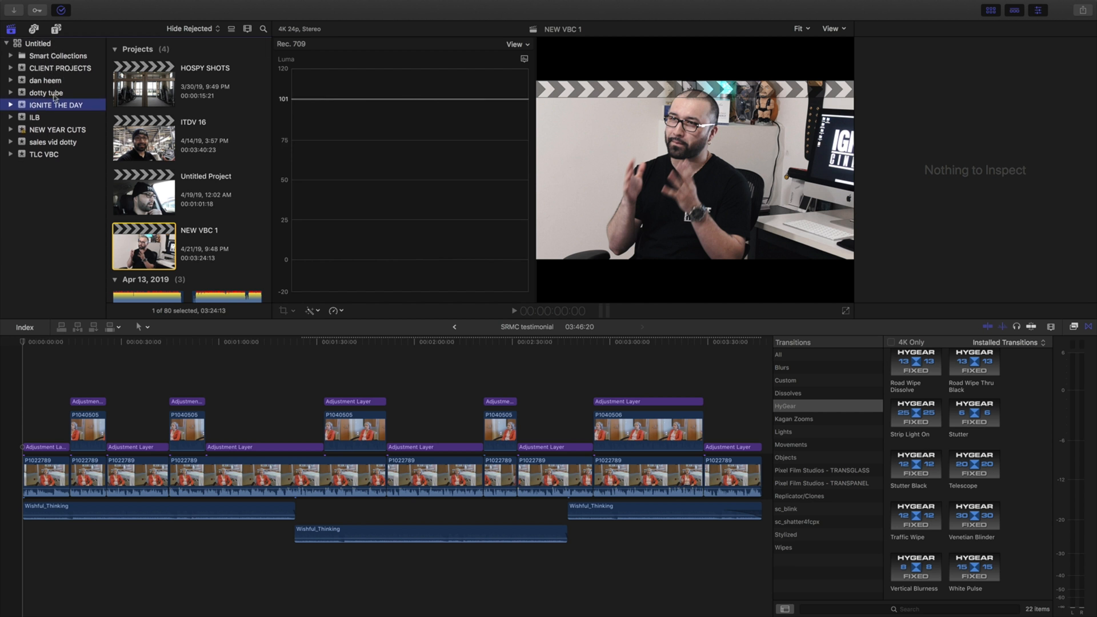
pyautogui.click(59, 67)
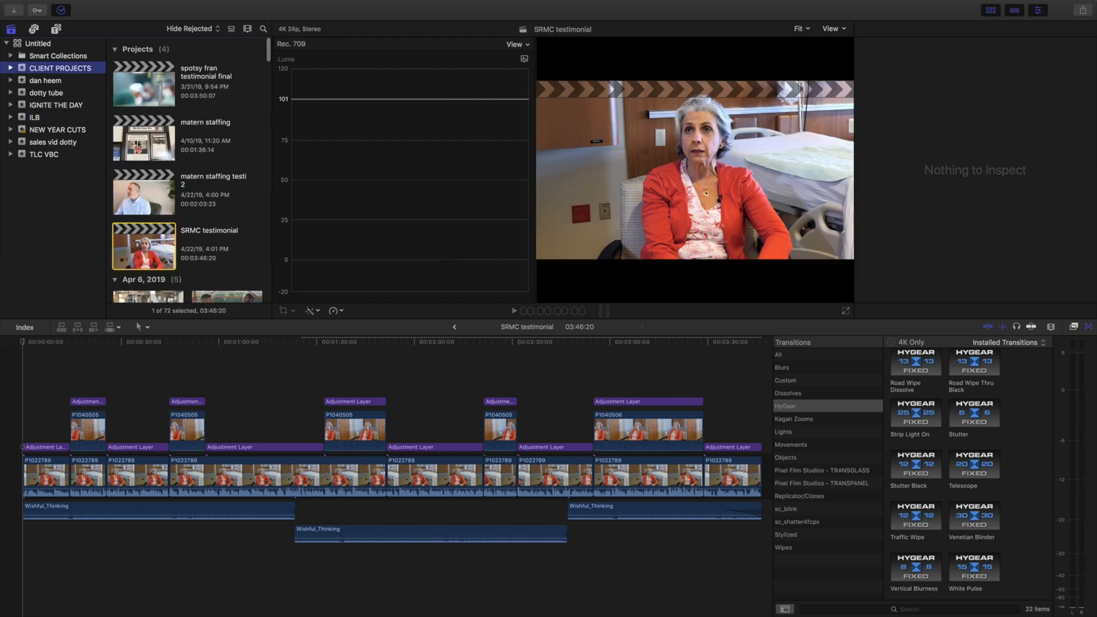
pyautogui.doubleClick(143, 139)
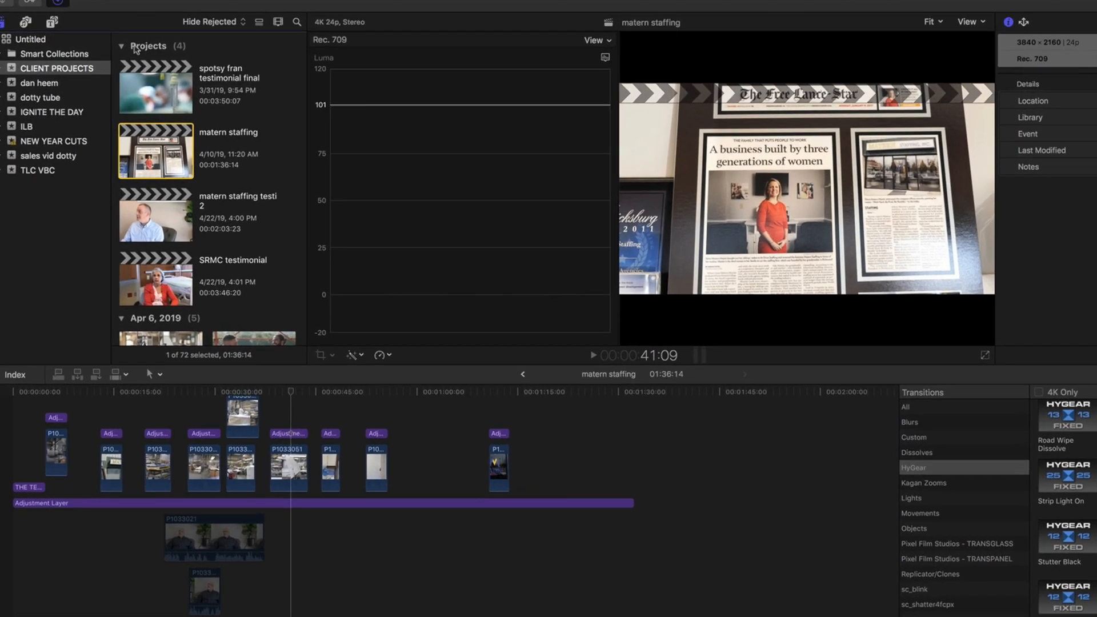
# - Show the context actions for the matern staffing project in the browser
pyautogui.rightClick(160, 160)
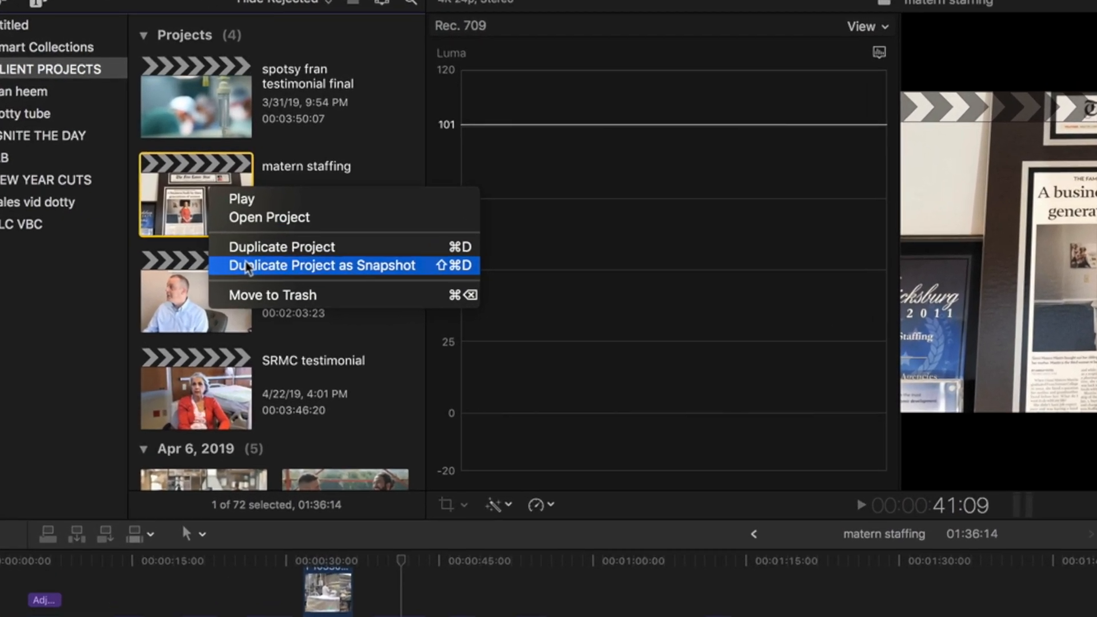
pyautogui.moveTo(282, 267)
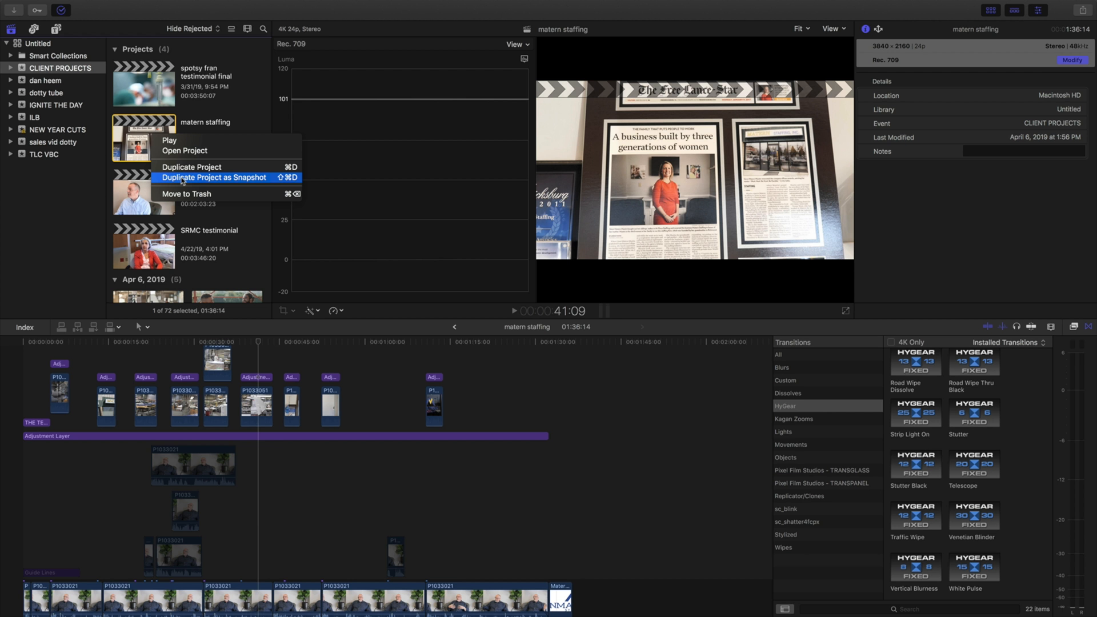
pyautogui.moveTo(192, 166)
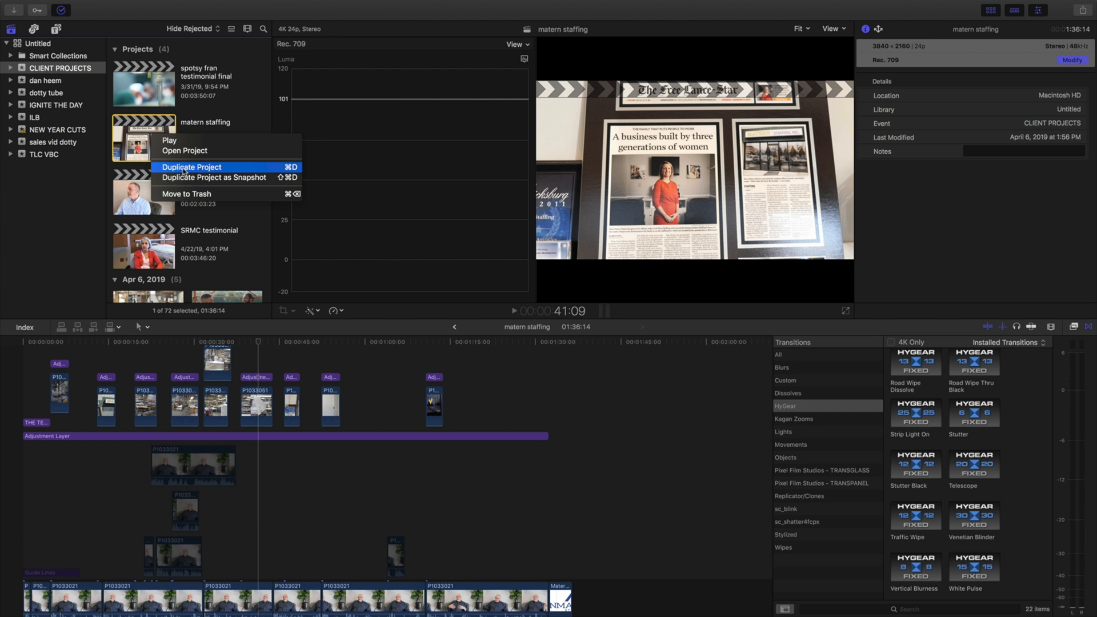
# - Duplicate matern staffing as 'matern staffing 1' via Duplicate Project
pyautogui.click(192, 167)
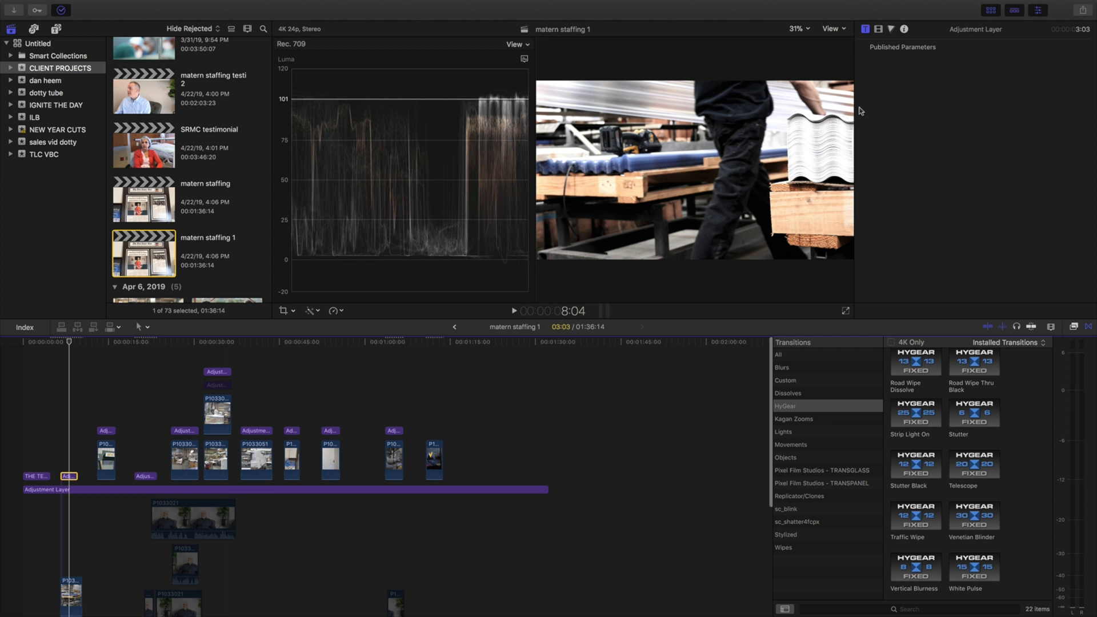
# - Lower the adjustment layer's Color Board exposure to Shadows -15%, Midtones -21%, then reopen the original project
pyautogui.click(877, 28)
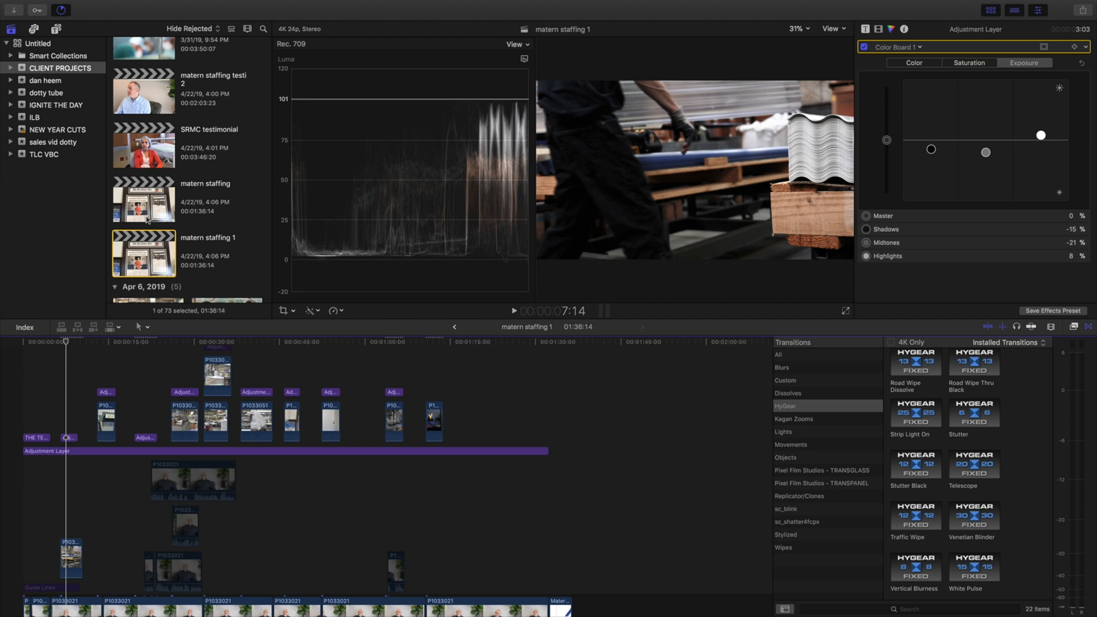
pyautogui.click(139, 341)
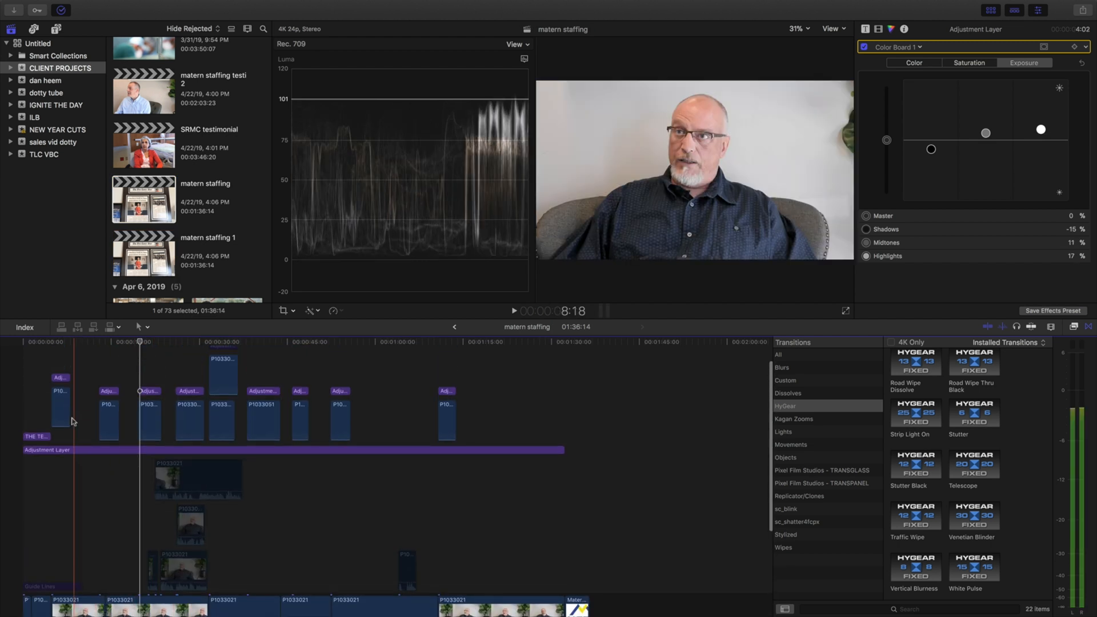